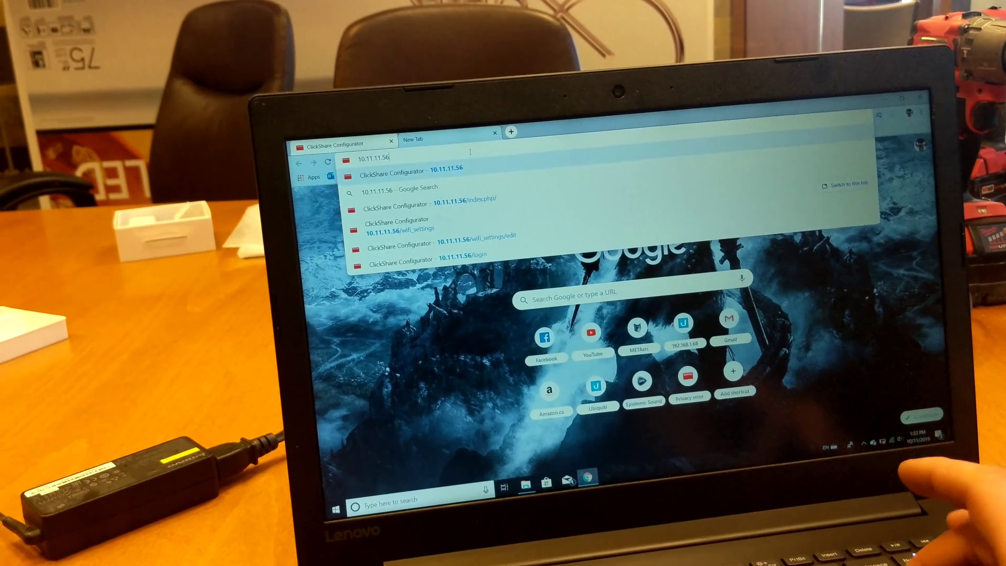
Load the ClickShare Configurator dashboard for the base unit at 10.11.11.56
left_click(406, 173)
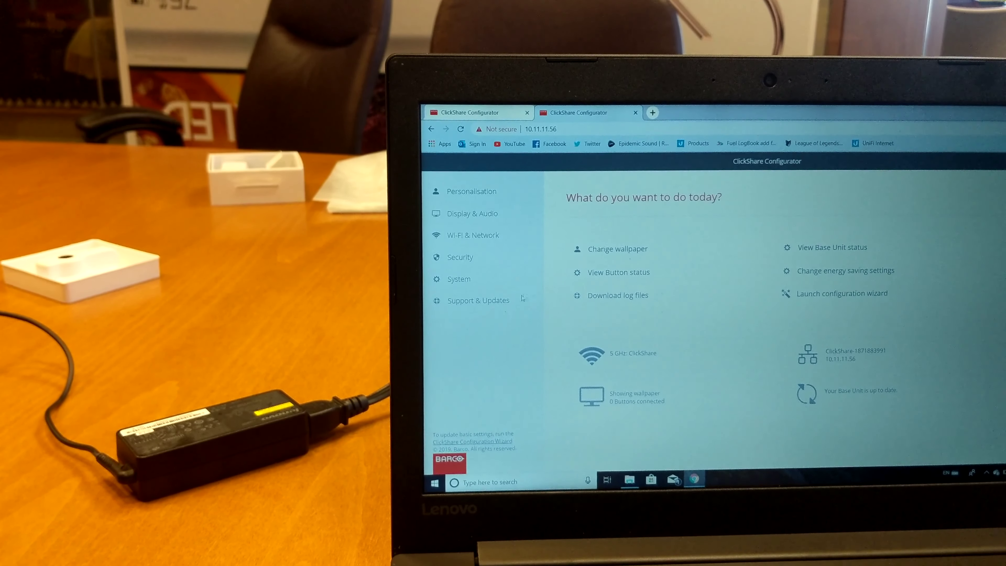
Expand Support & Updates and go to the Firmware Update page for the base unit
left_click(478, 304)
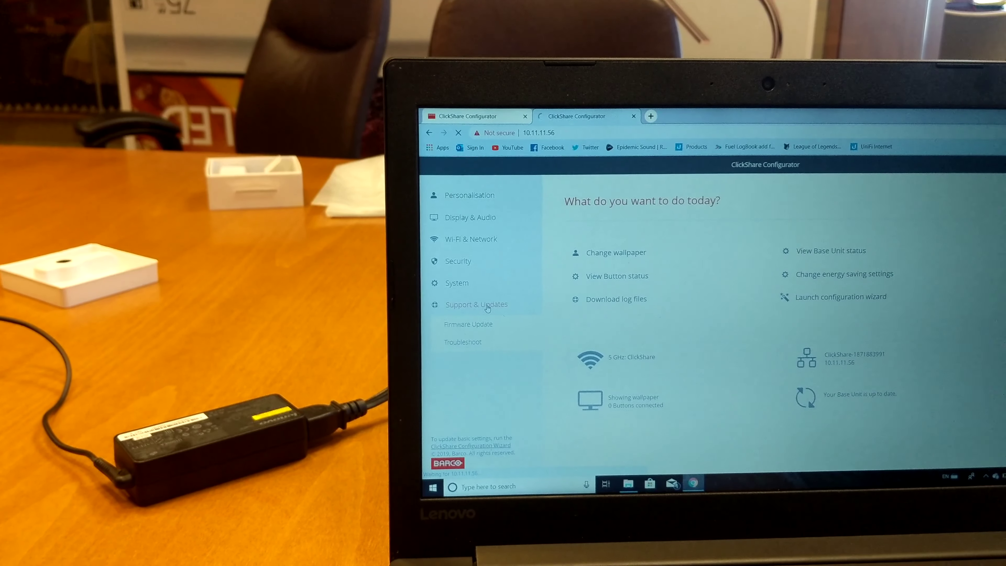
left_click(468, 324)
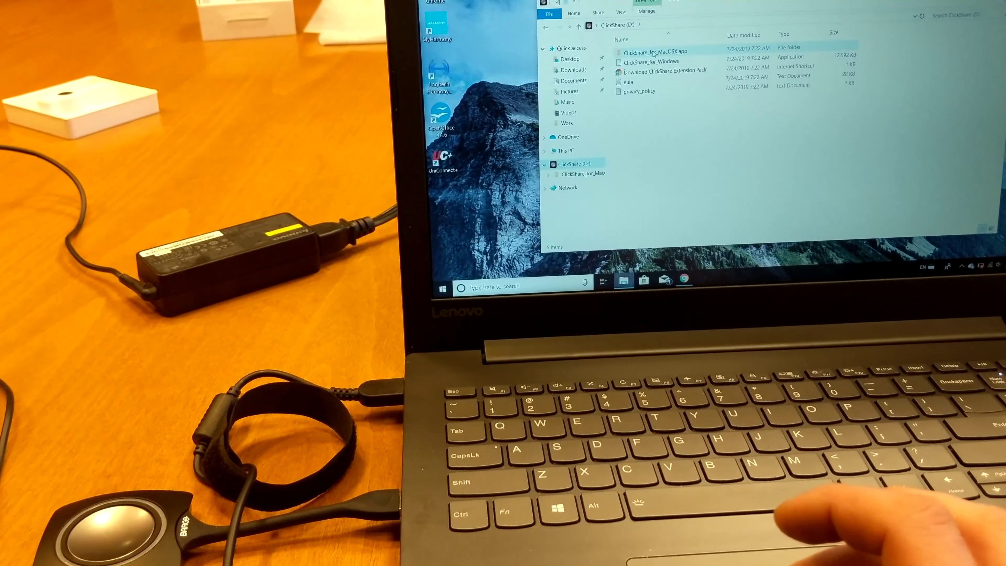
Select the ClickShare_for_Windows application on the ClickShare (D:) drive
left_click(651, 67)
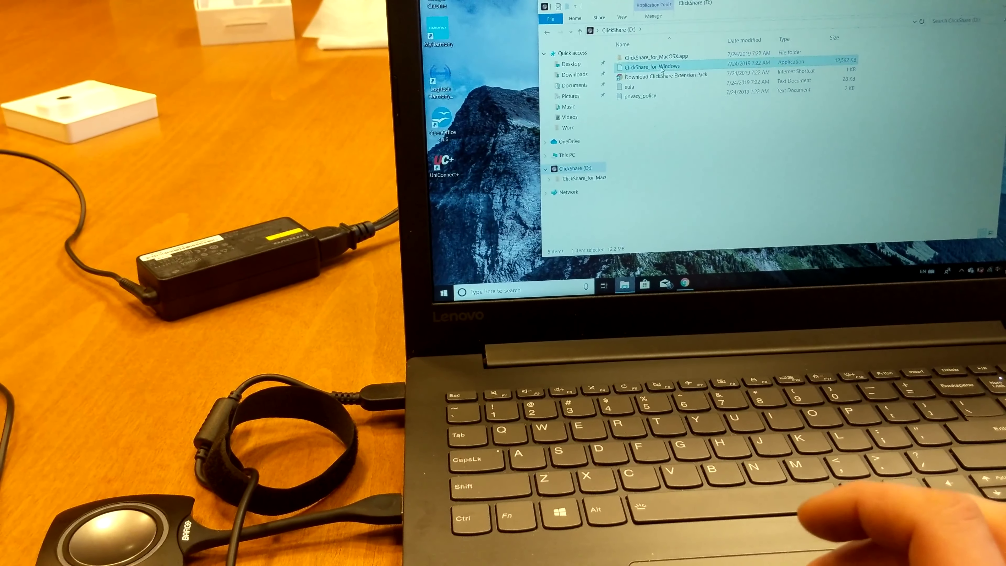